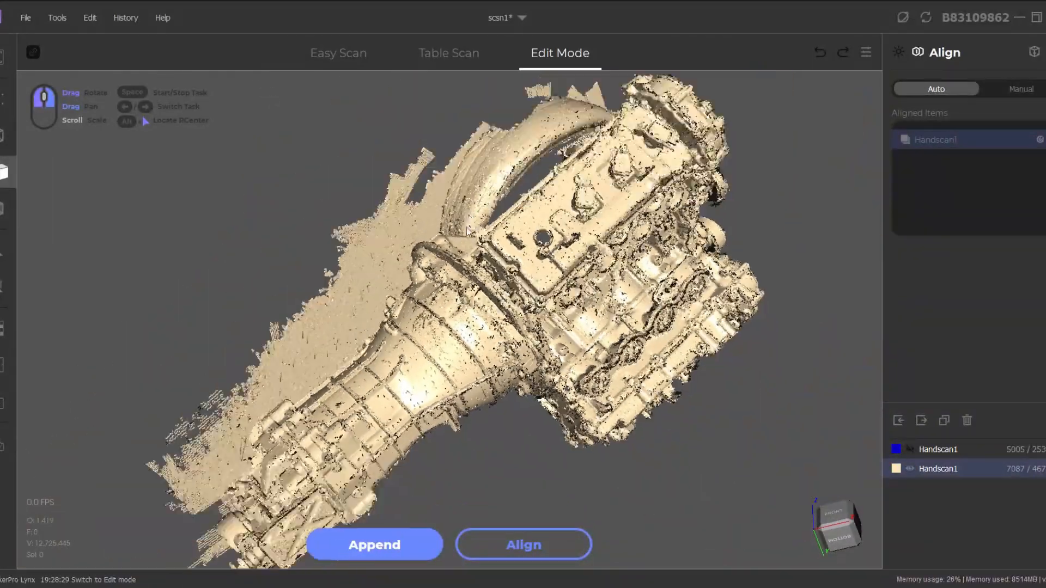
Review the mesh's point and hole counts and switch to the Mesh Editing workspace.
{"action": "scroll", "scroll_direction": "up", "scroll_amount": 3}
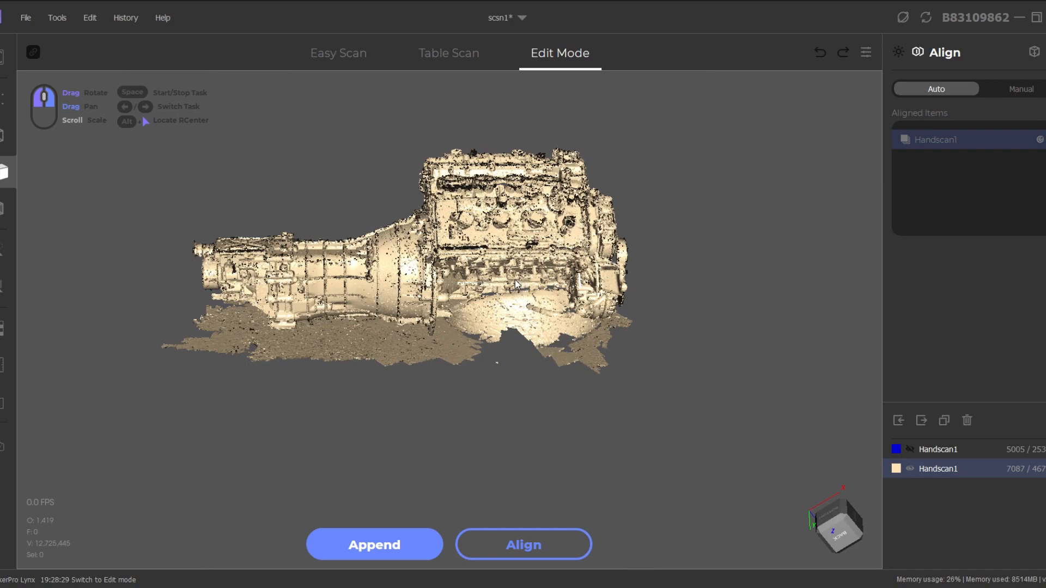
{"action": "scroll", "scroll_direction": "up", "scroll_amount": 3}
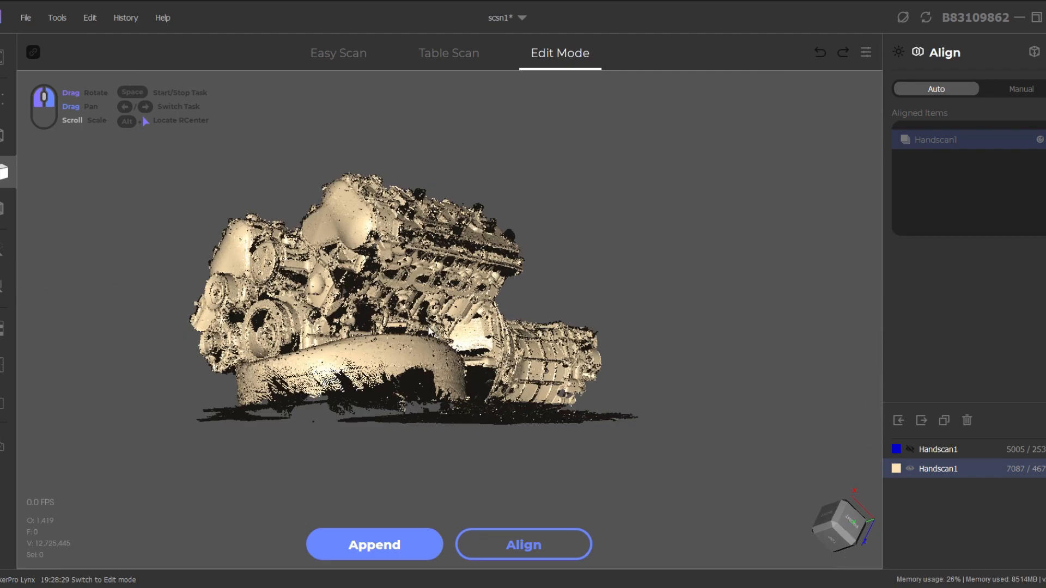
{"action": "scroll", "scroll_direction": "up", "scroll_amount": 3}
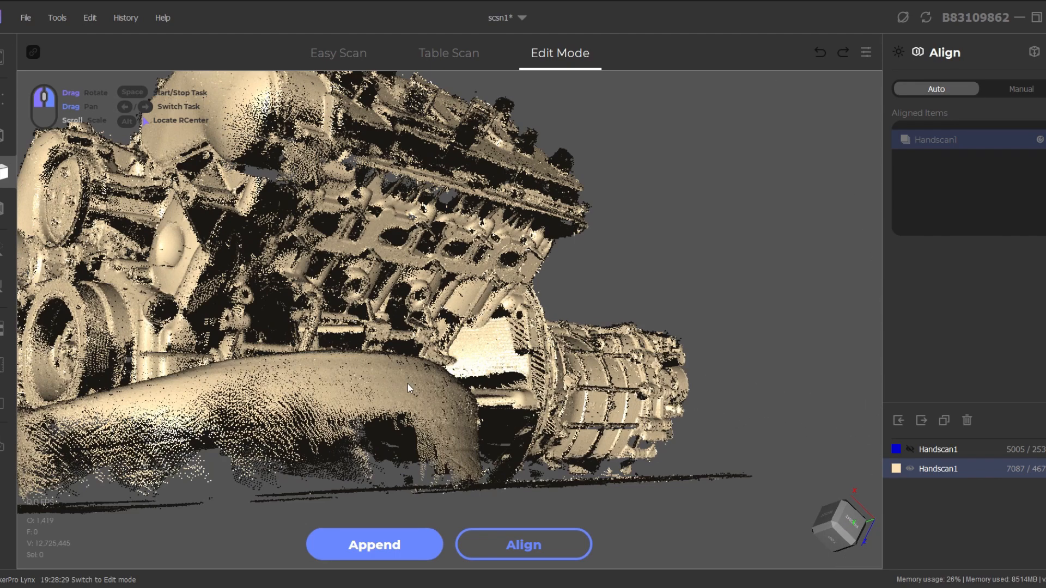
{"action": "scroll", "scroll_direction": "down", "scroll_amount": 3}
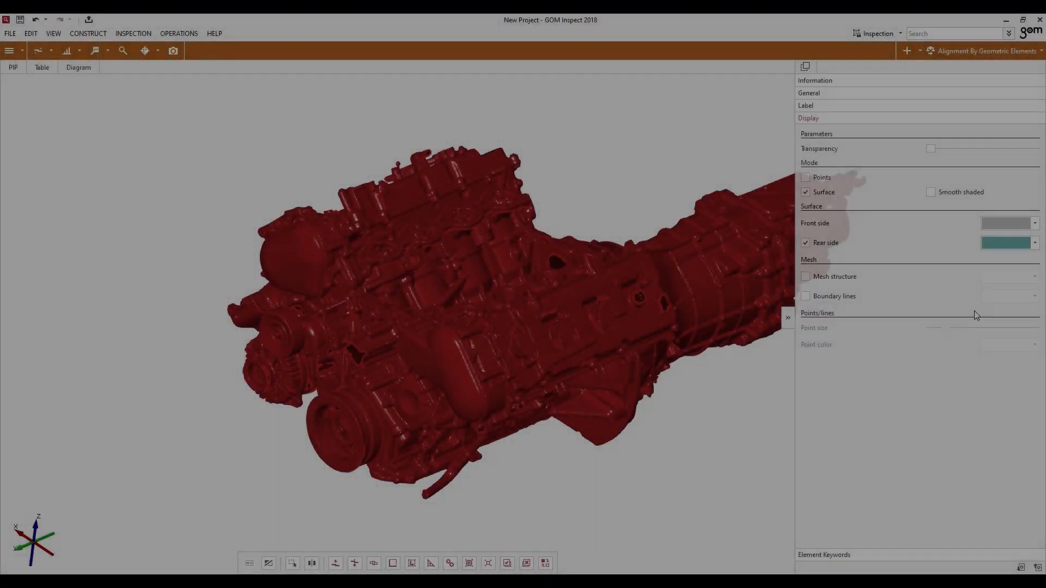
{"action": "left_click", "coordinate": [814, 80]}
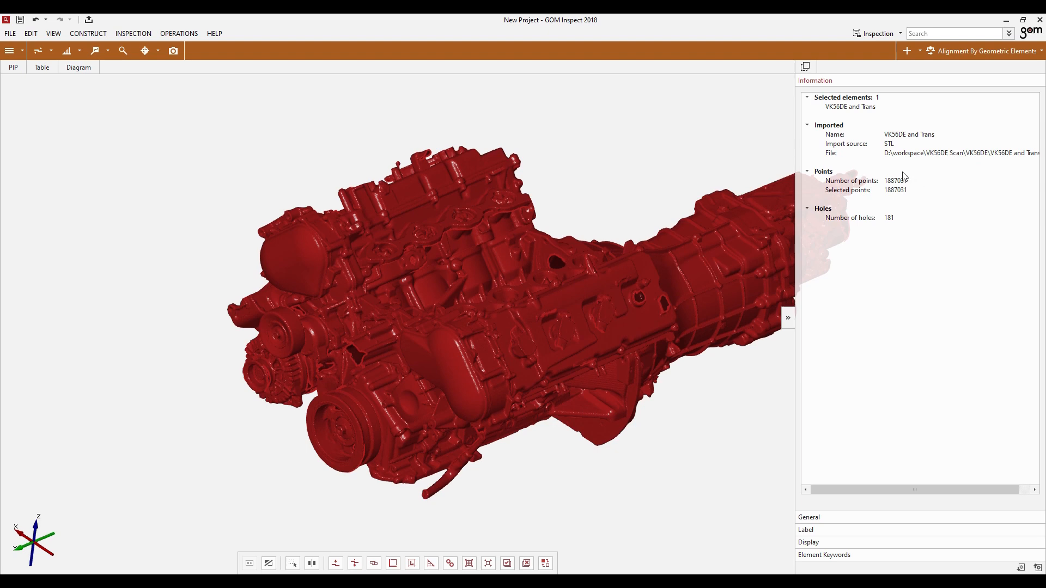
{"action": "mouse_move", "coordinate": [654, 224]}
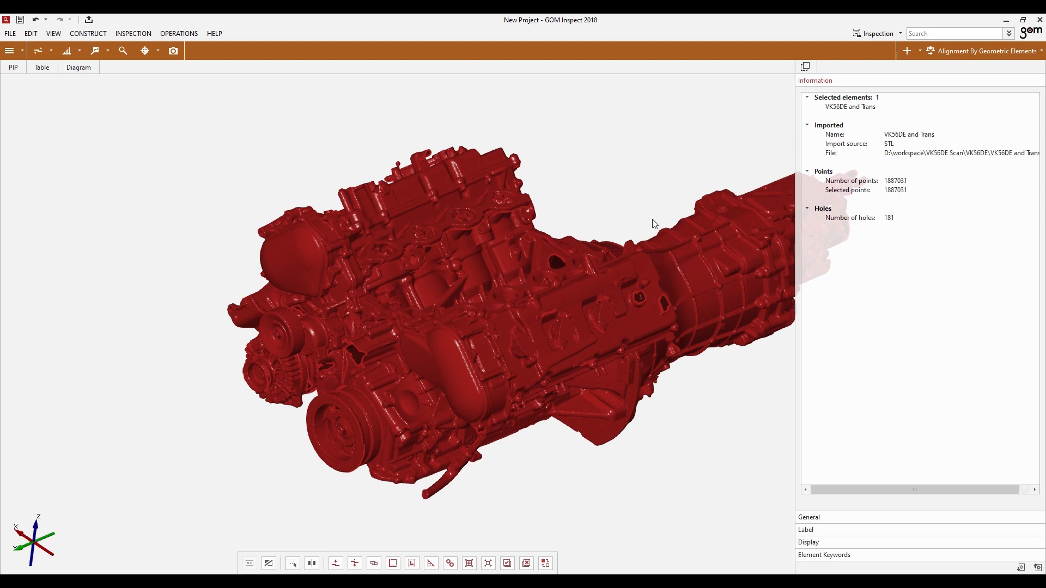
{"action": "left_click", "coordinate": [178, 33]}
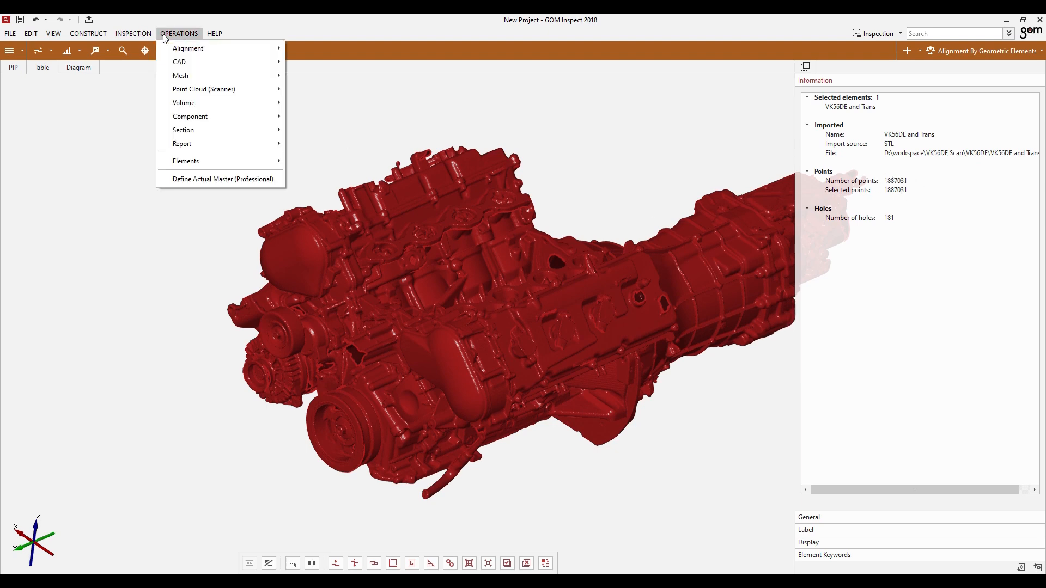
{"action": "left_click", "coordinate": [10, 50]}
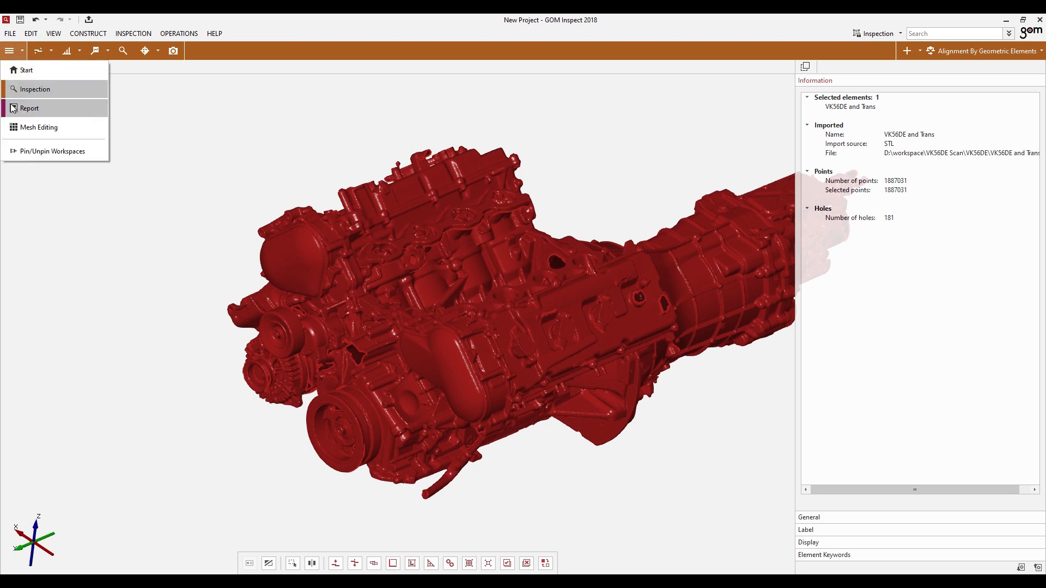
{"action": "left_click", "coordinate": [34, 88]}
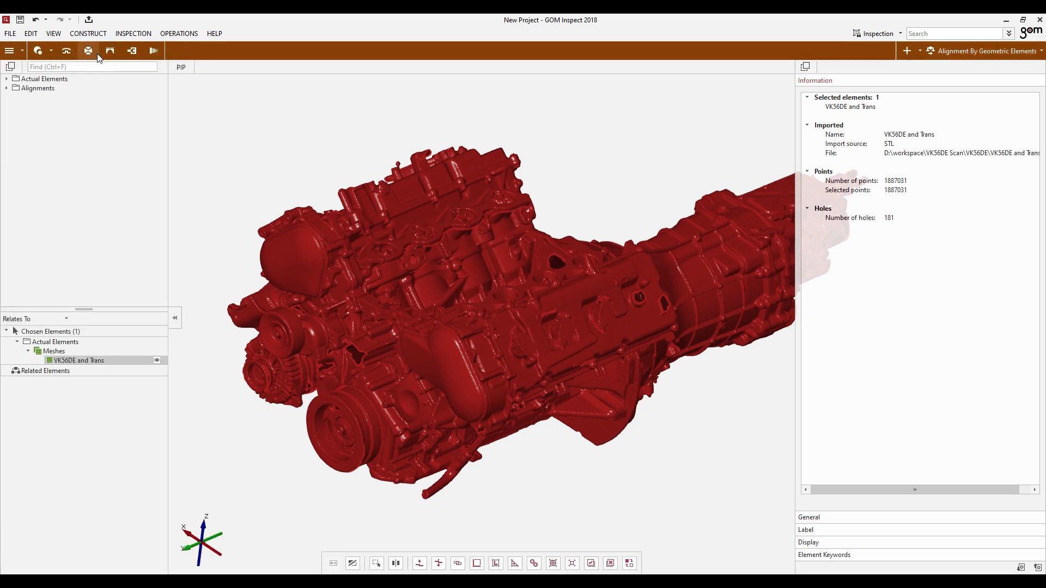
Thin the mesh at 0.01 in surface tolerance, reducing it to about 467,527 points.
{"action": "left_click", "coordinate": [89, 51]}
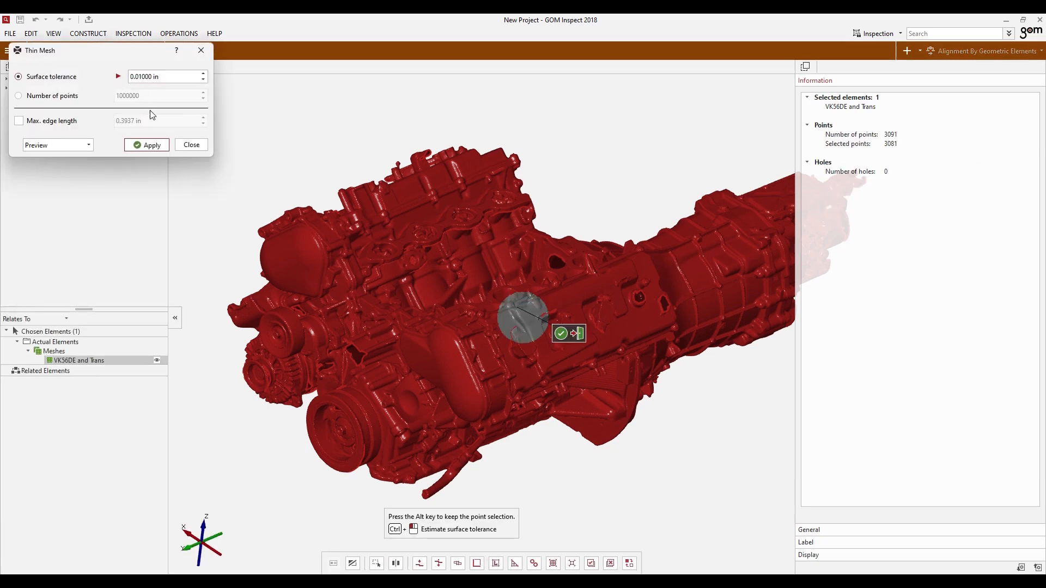
{"action": "mouse_move", "coordinate": [444, 344]}
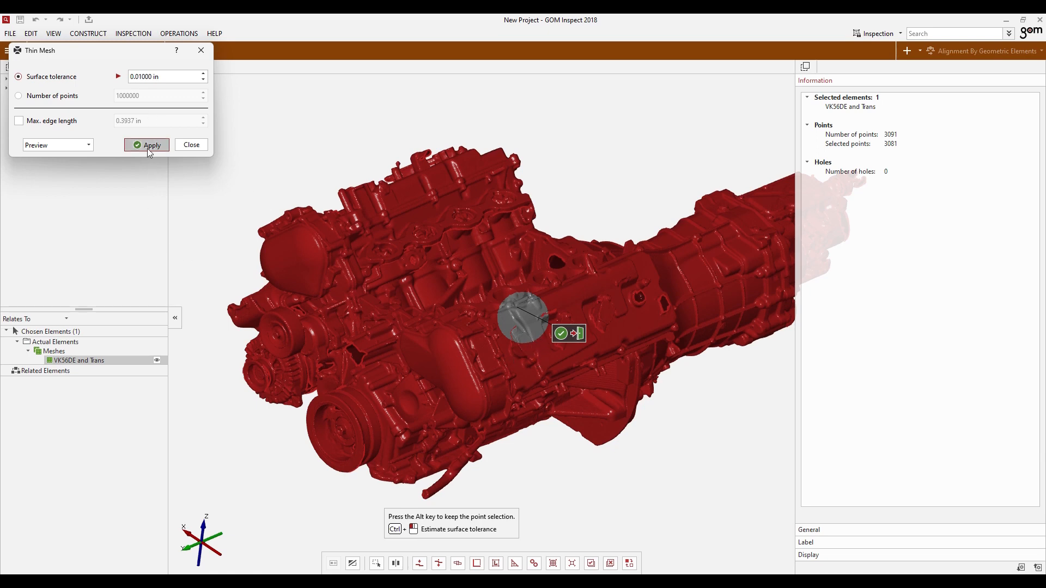
{"action": "left_click", "coordinate": [145, 145]}
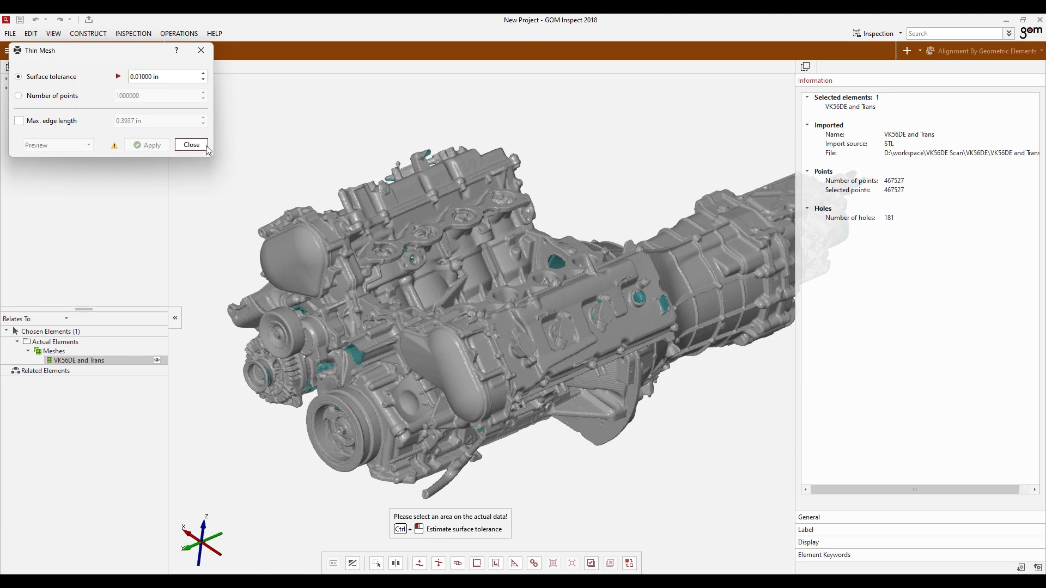
{"action": "left_click", "coordinate": [191, 145]}
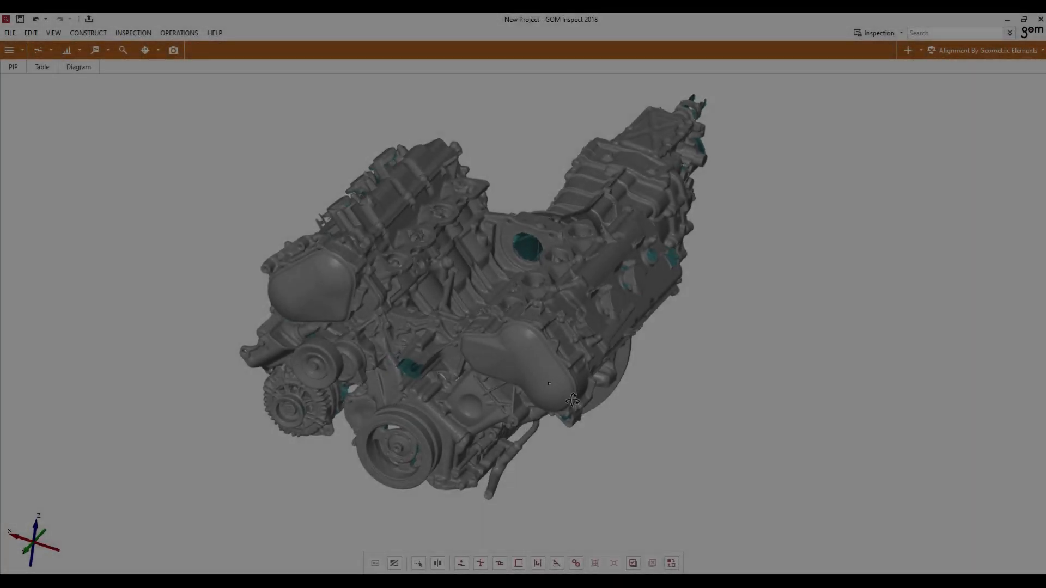
{"action": "scroll", "scroll_direction": "up", "scroll_amount": 3}
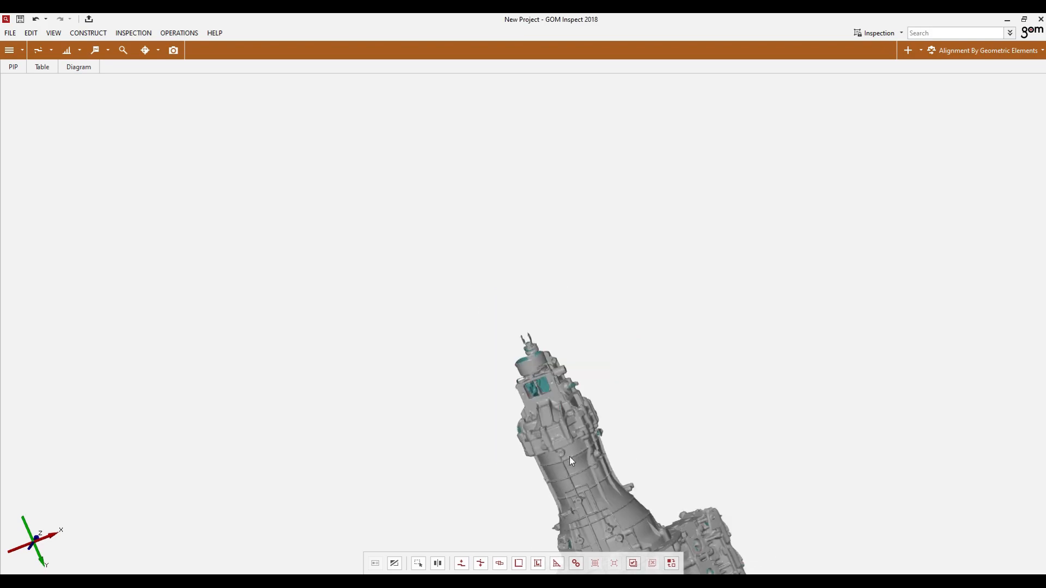
{"action": "scroll", "scroll_direction": "up", "scroll_amount": 3}
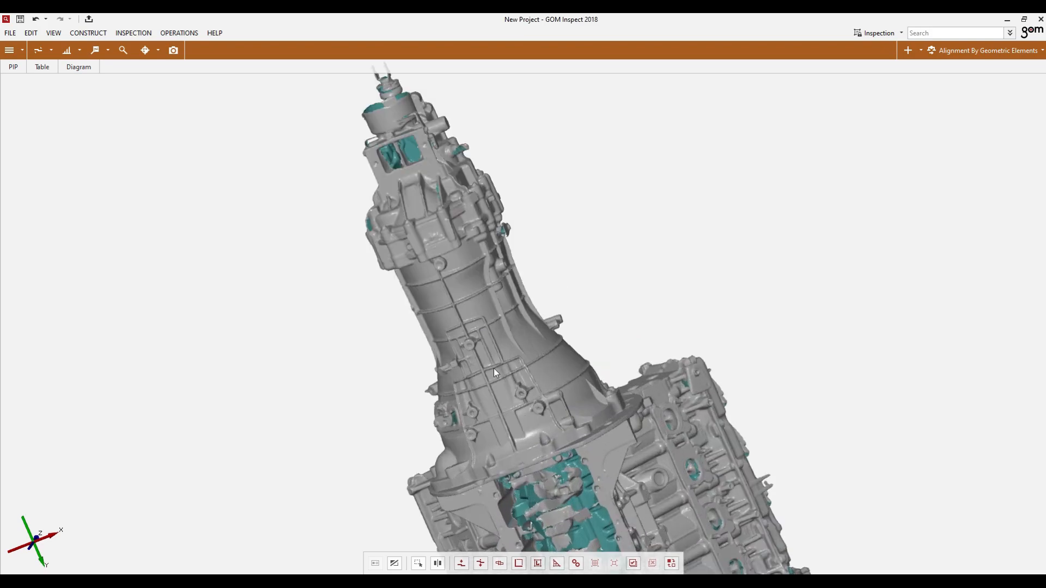